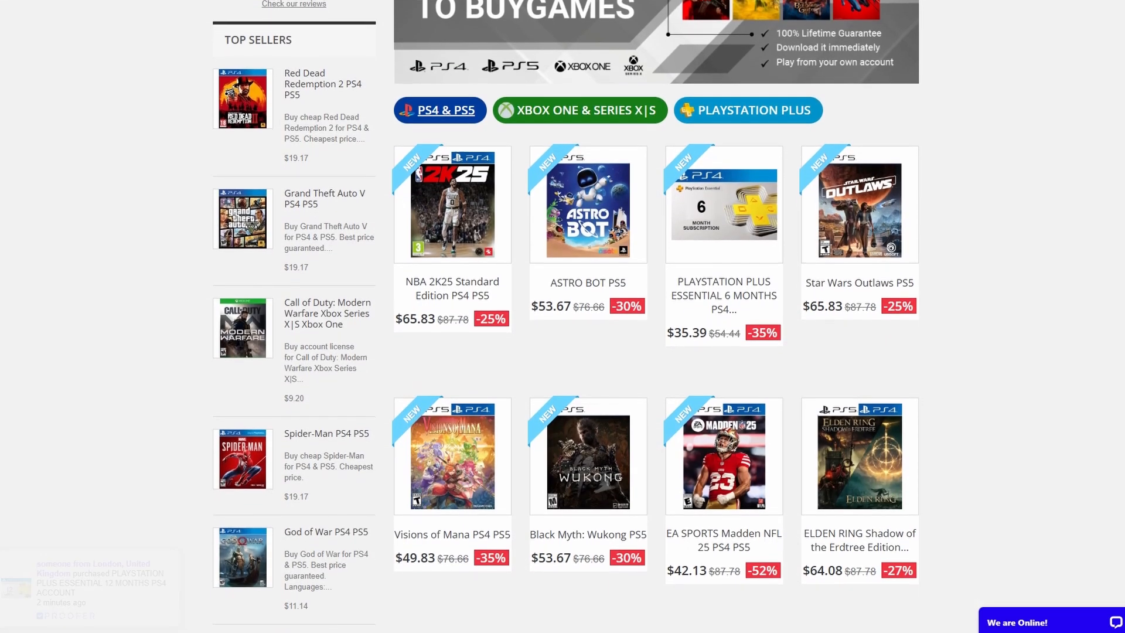
- Sign in to Steam as the personal account from the Who's playing screen
{"action": "scroll", "scroll_direction": "down", "scroll_amount": 3}
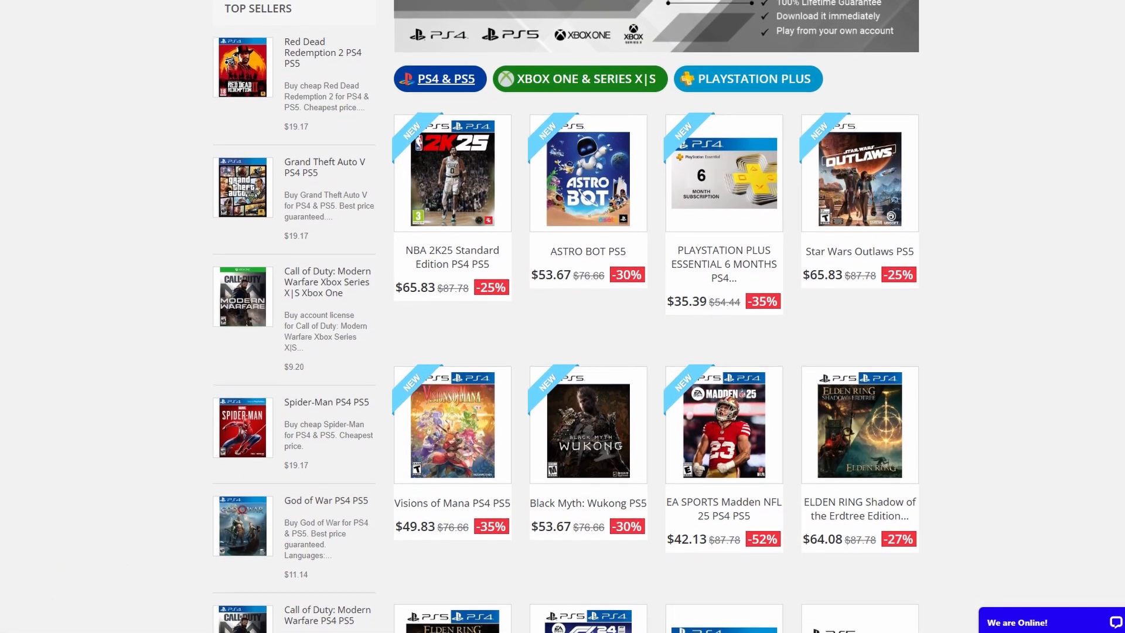
{"action": "scroll", "scroll_direction": "down", "scroll_amount": 3}
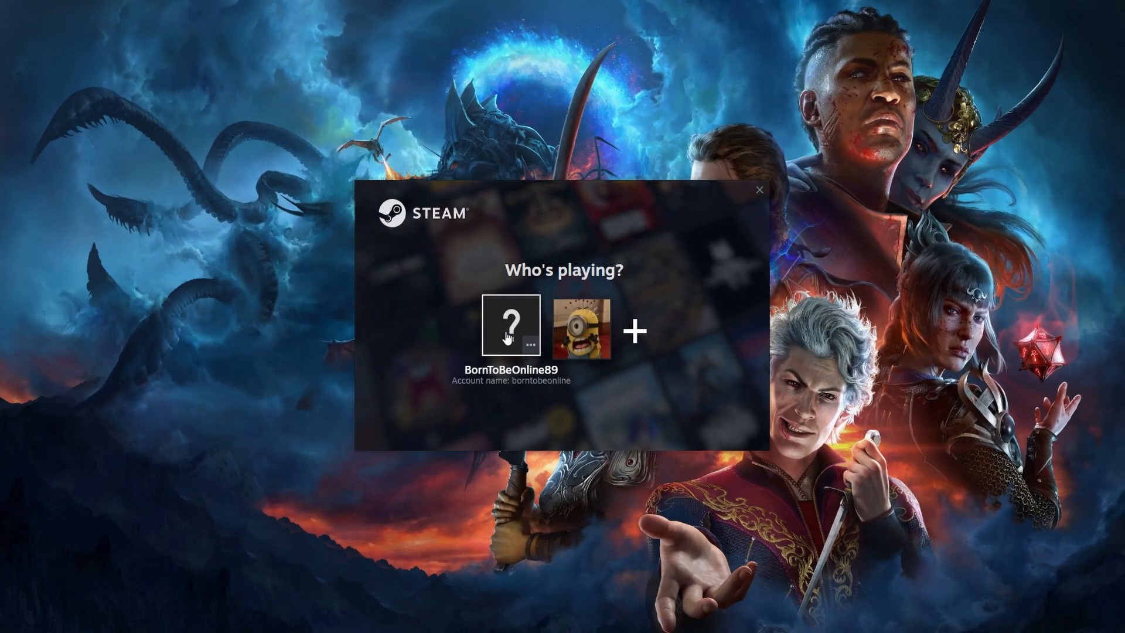
{"action": "left_click", "coordinate": [510, 324]}
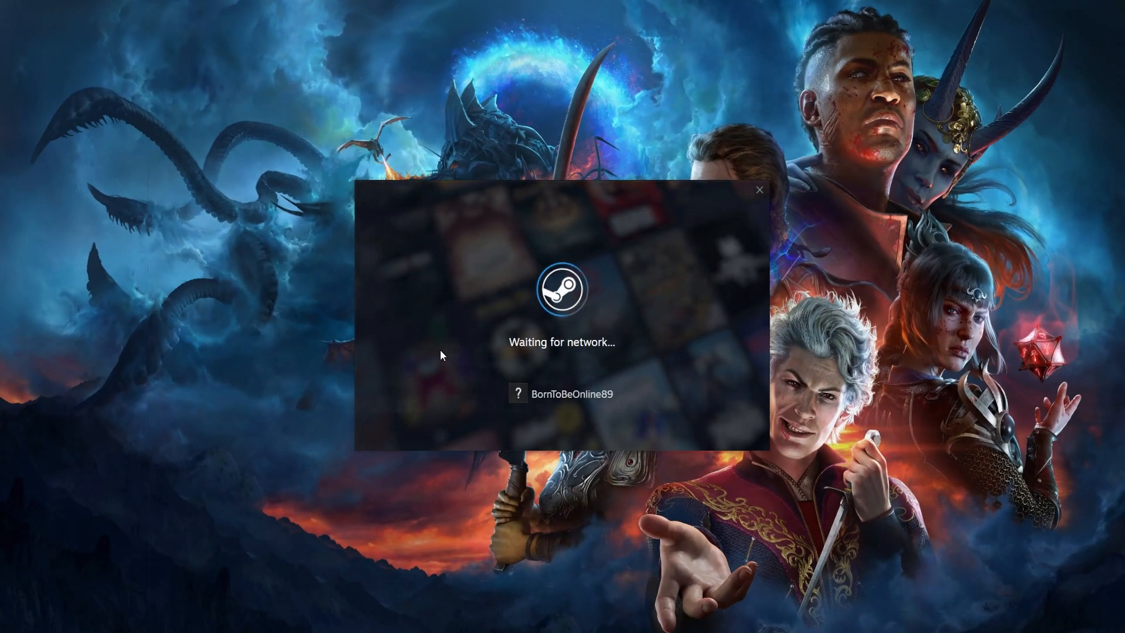
- Review the Security page in Steam Settings and return to the store front
{"action": "left_click", "coordinate": [178, 105]}
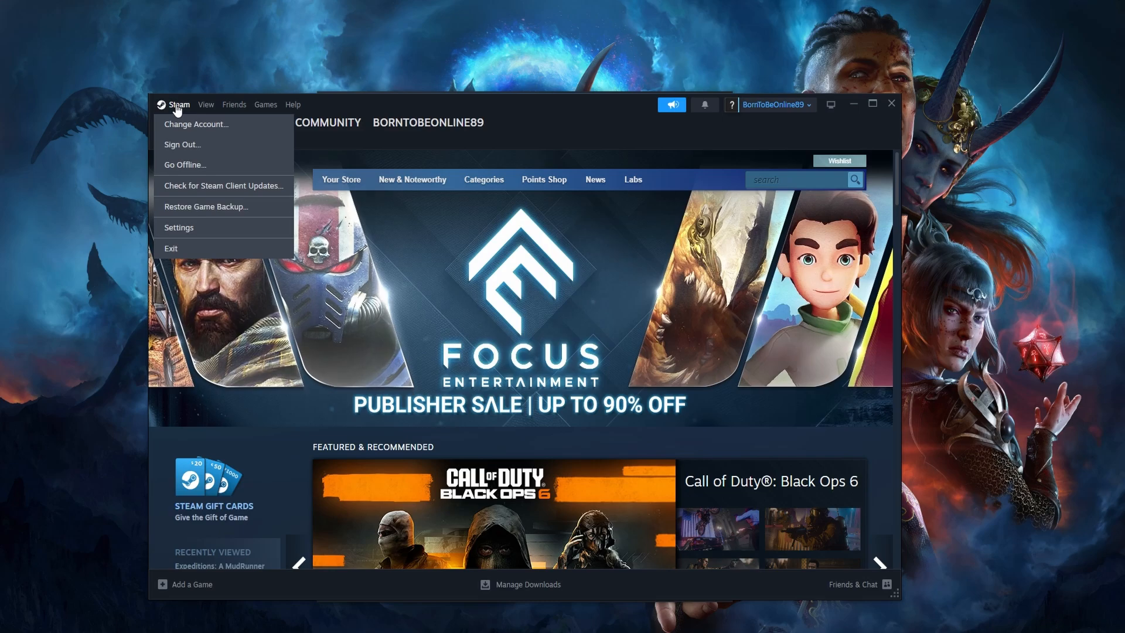
{"action": "mouse_move", "coordinate": [177, 207]}
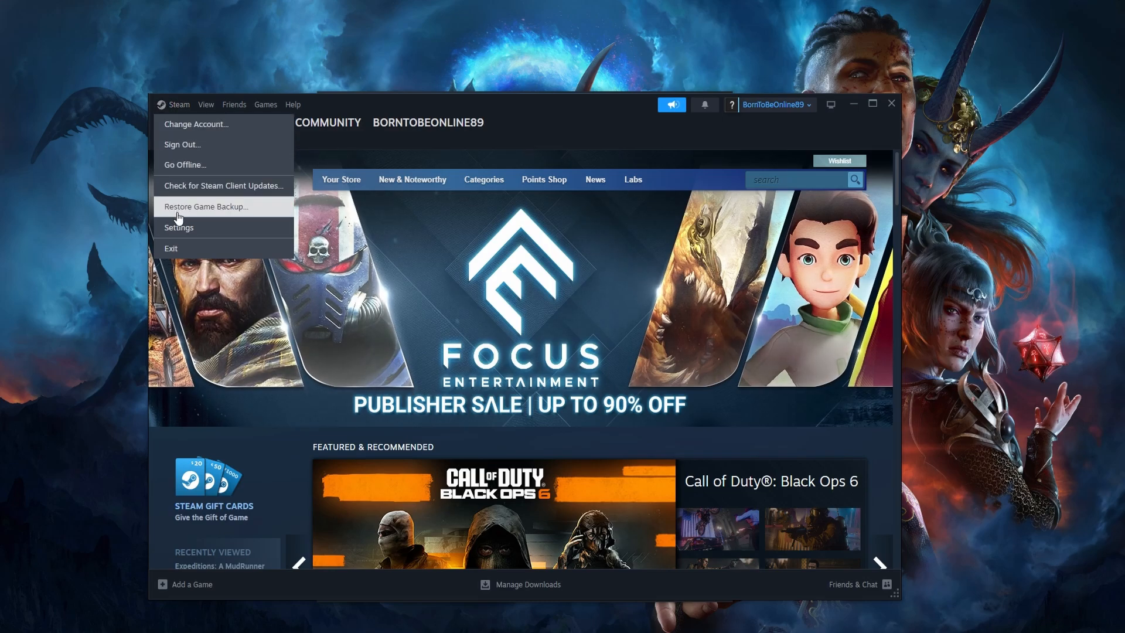
{"action": "left_click", "coordinate": [178, 228]}
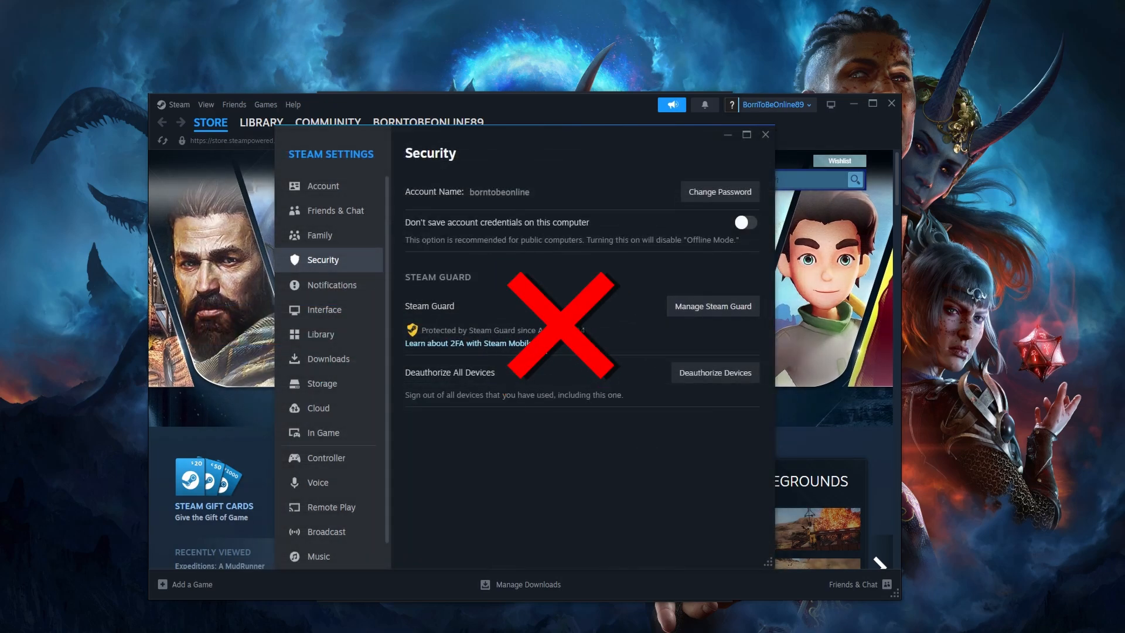
{"action": "left_click", "coordinate": [765, 135]}
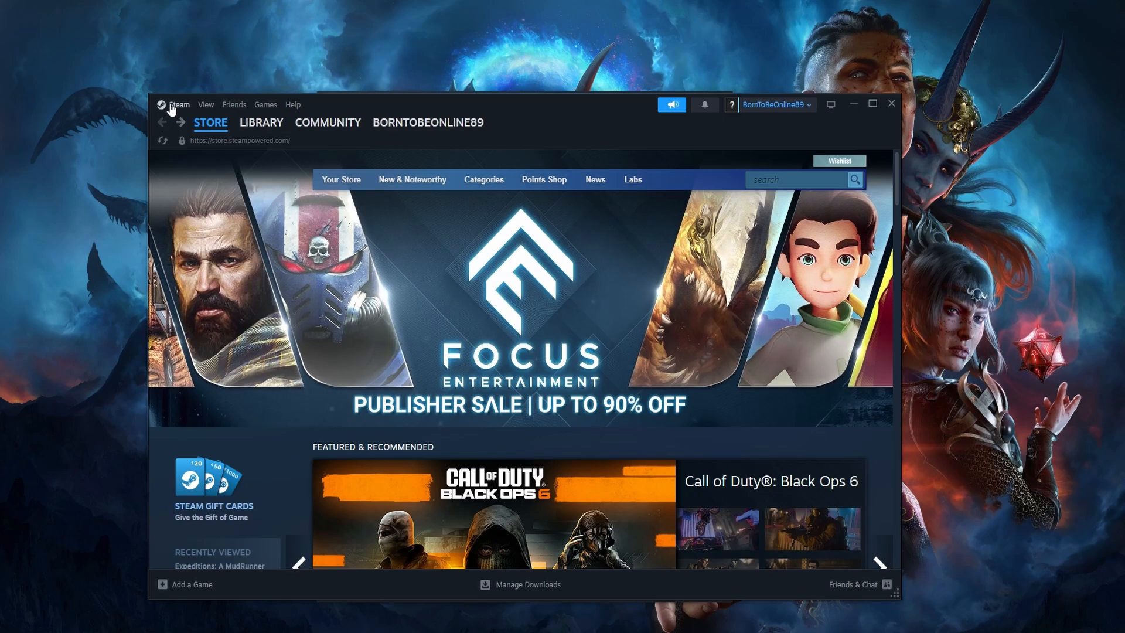
- Change account, add the purchased account and submit its login for mobile confirmation
{"action": "left_click", "coordinate": [176, 104]}
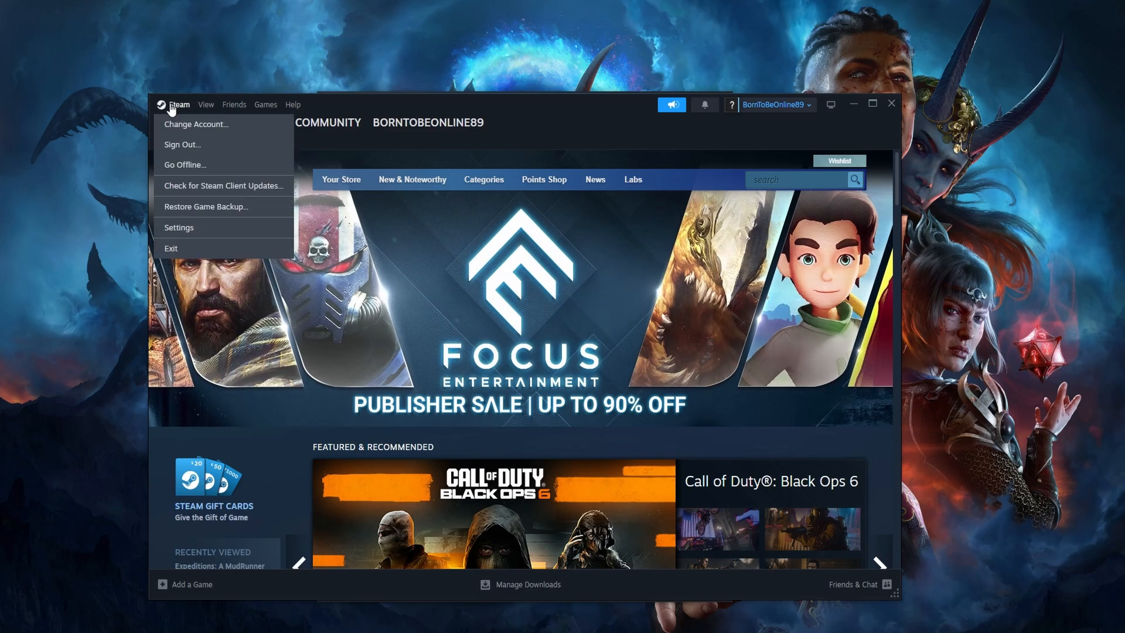
{"action": "left_click", "coordinate": [196, 124]}
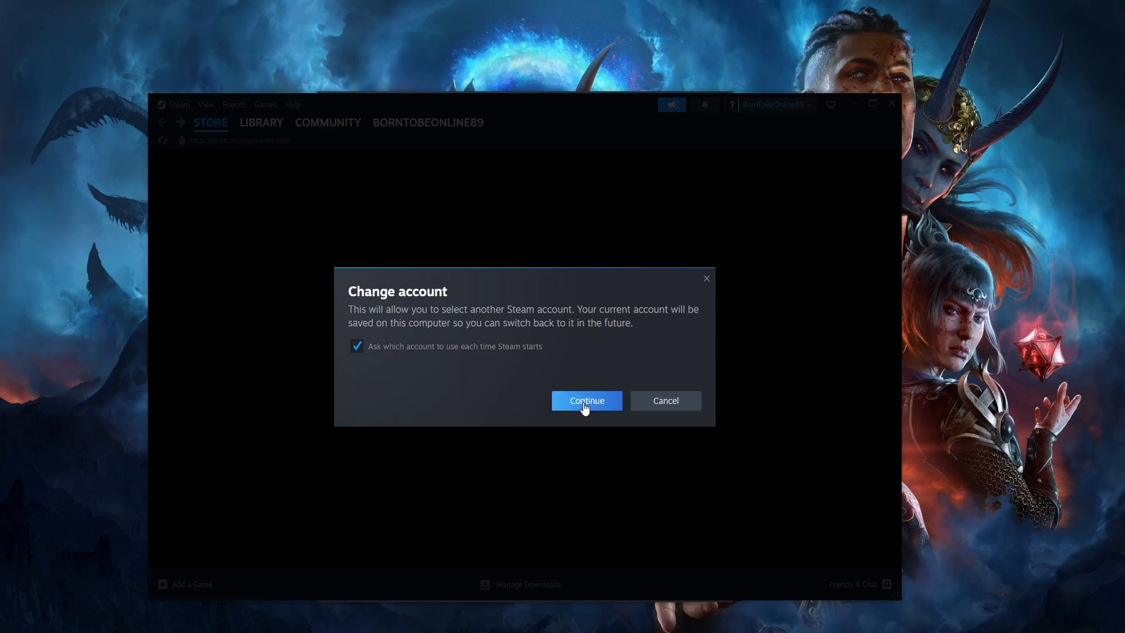
{"action": "left_click", "coordinate": [586, 401]}
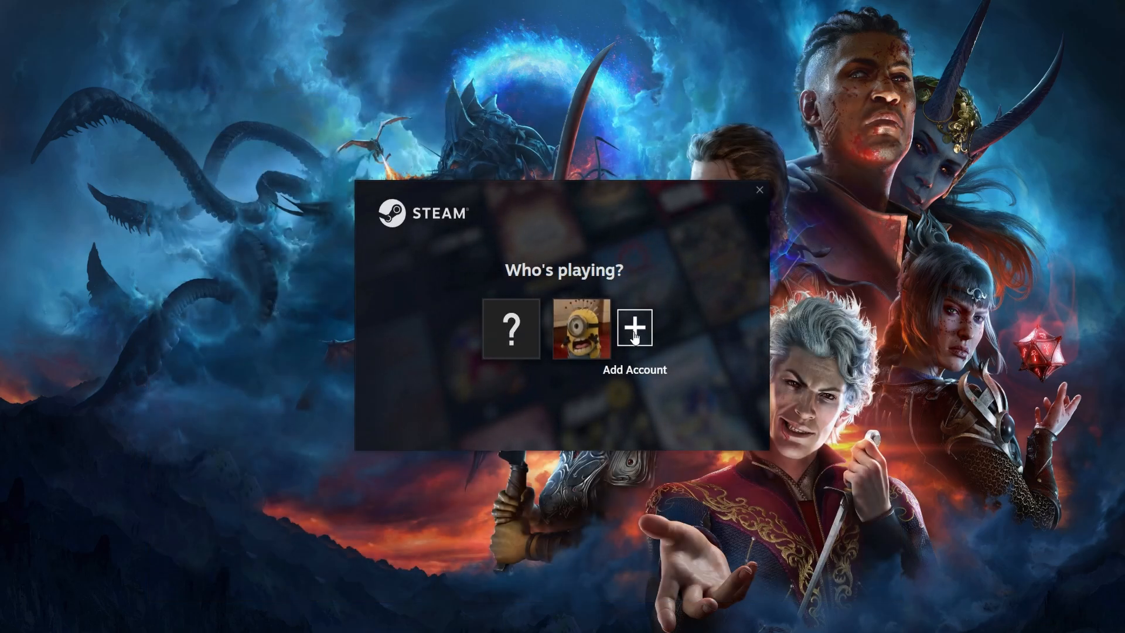
{"action": "left_click", "coordinate": [632, 327]}
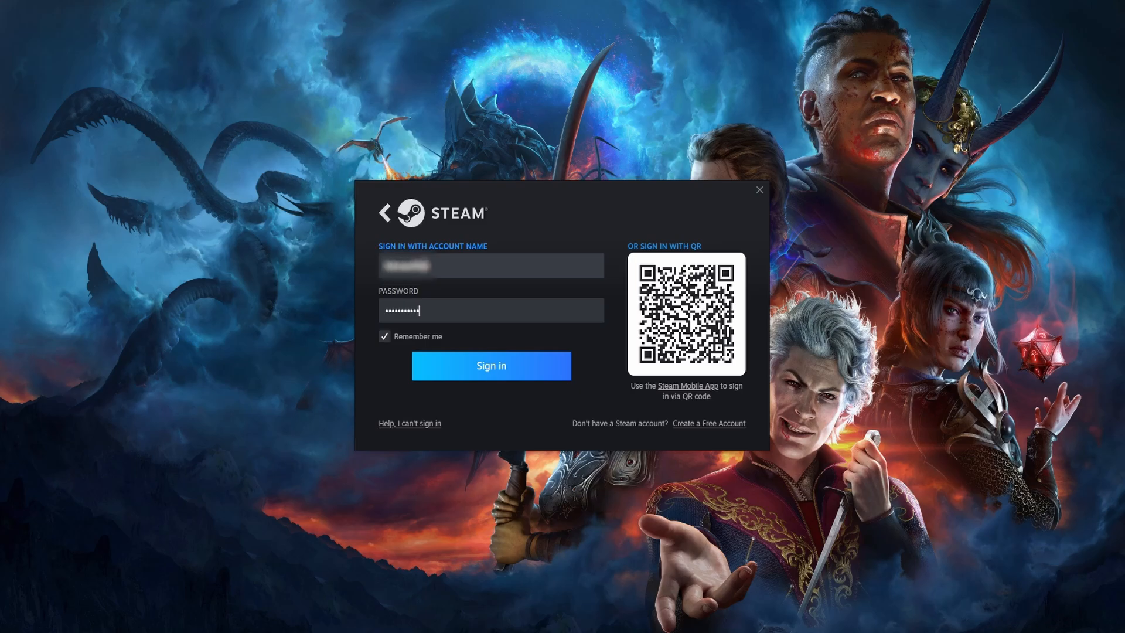
{"action": "left_click", "coordinate": [492, 365]}
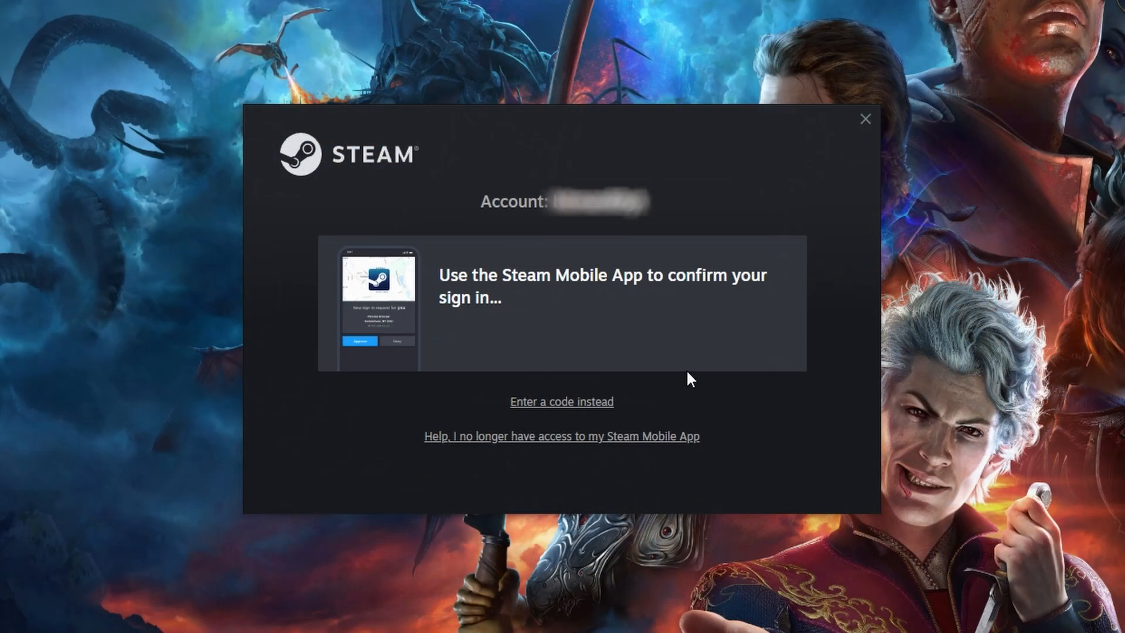
{"action": "mouse_move", "coordinate": [562, 402]}
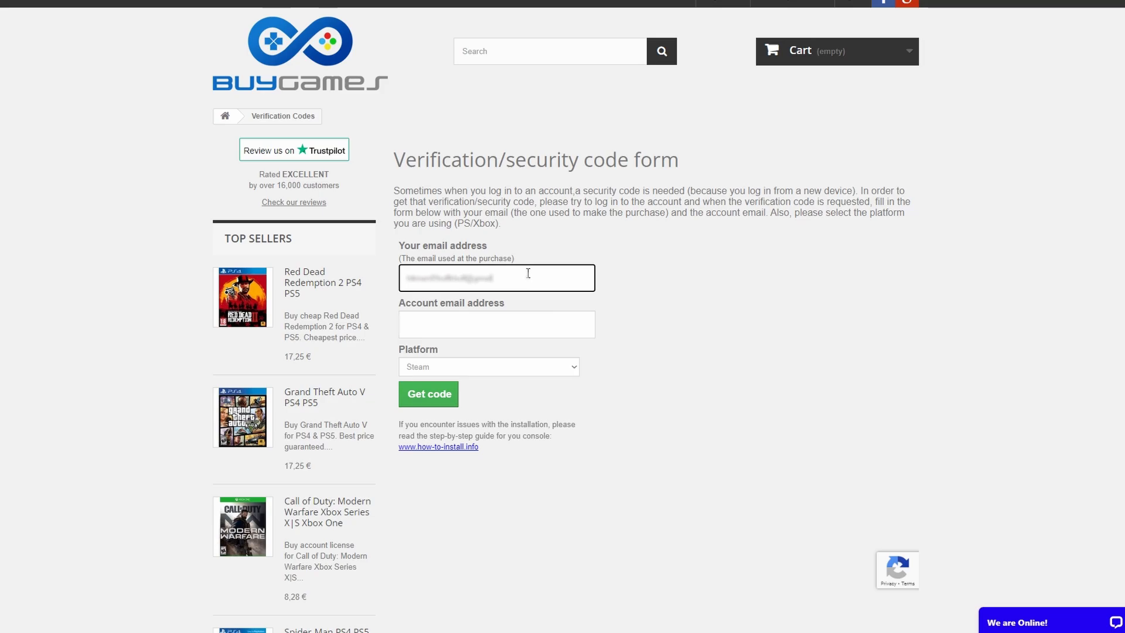
- Enter the purchase and account emails for Steam and request the verification code
{"action": "left_click", "coordinate": [496, 325]}
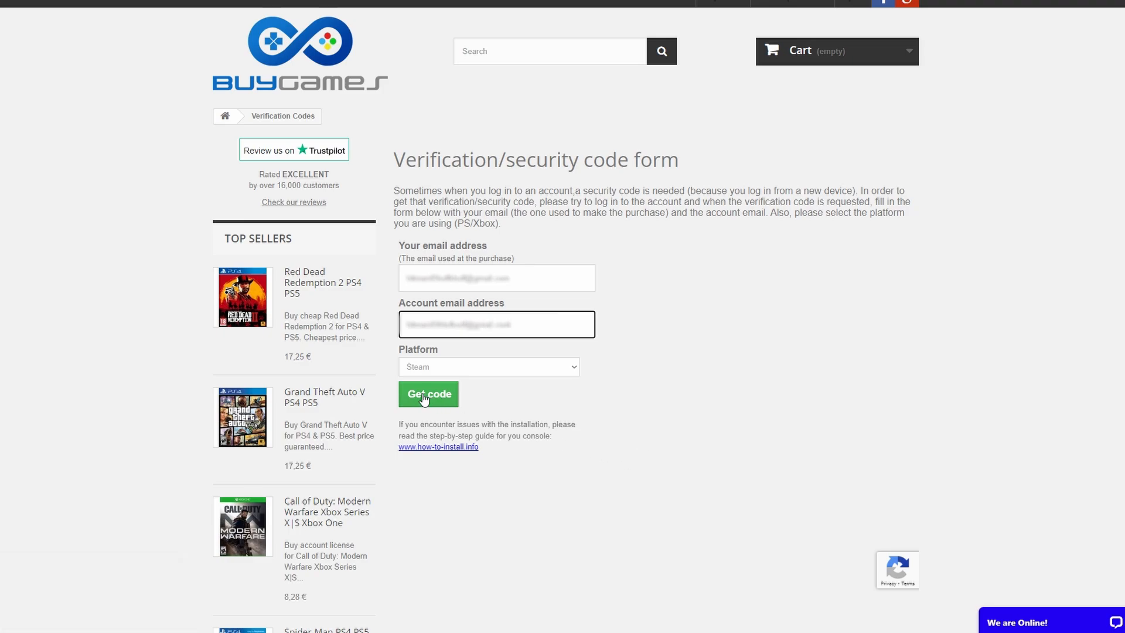
{"action": "left_click", "coordinate": [429, 394]}
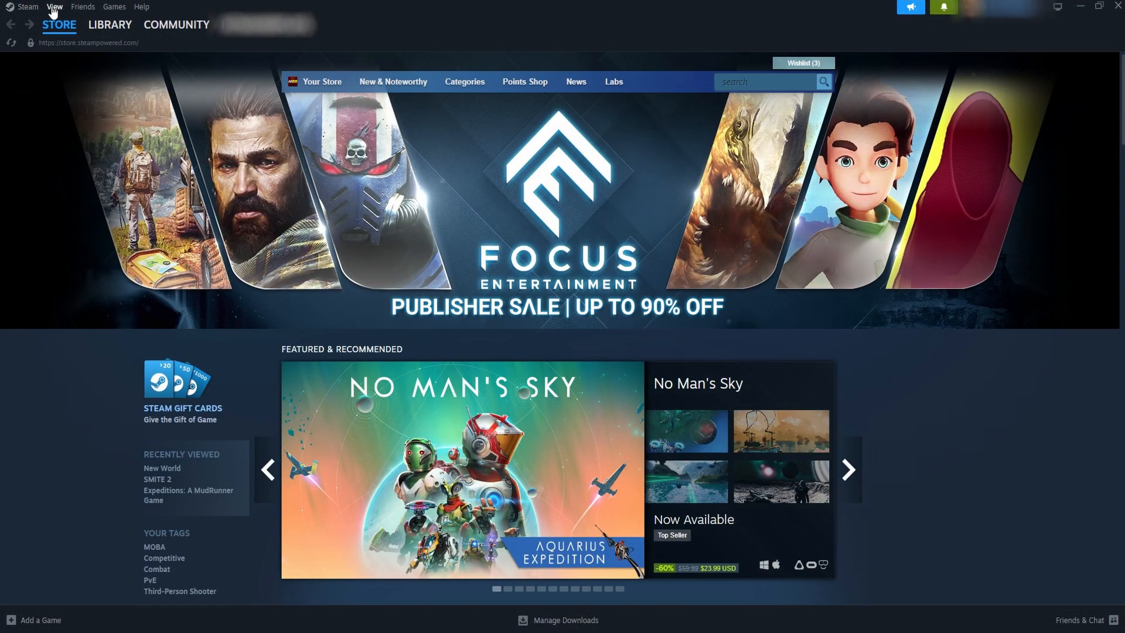
{"action": "left_click", "coordinate": [27, 7]}
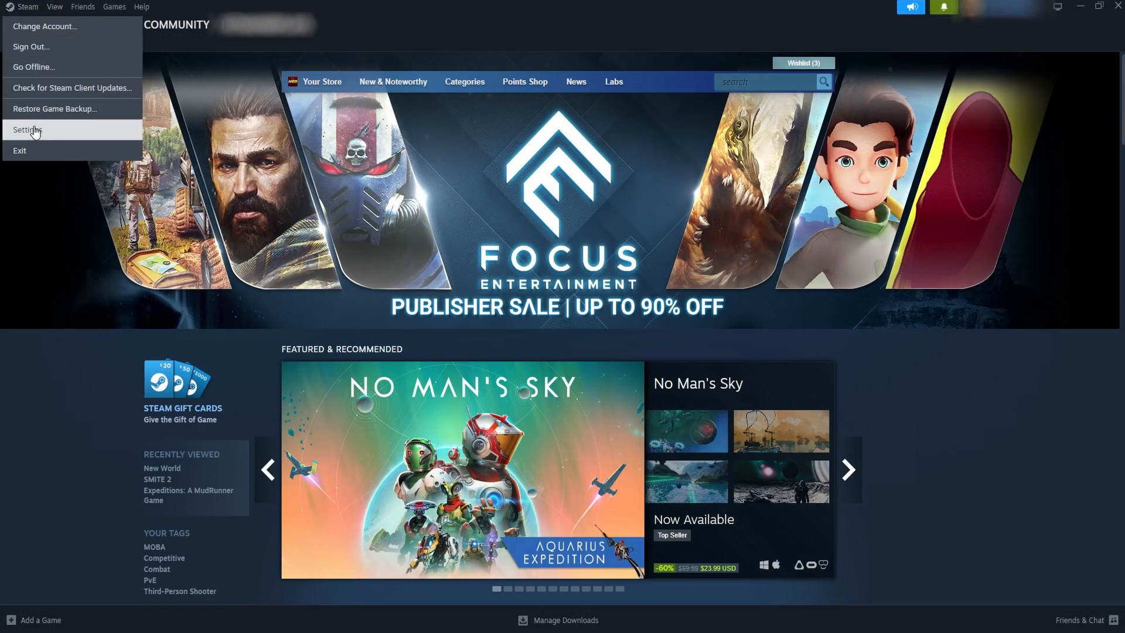
{"action": "left_click", "coordinate": [27, 131]}
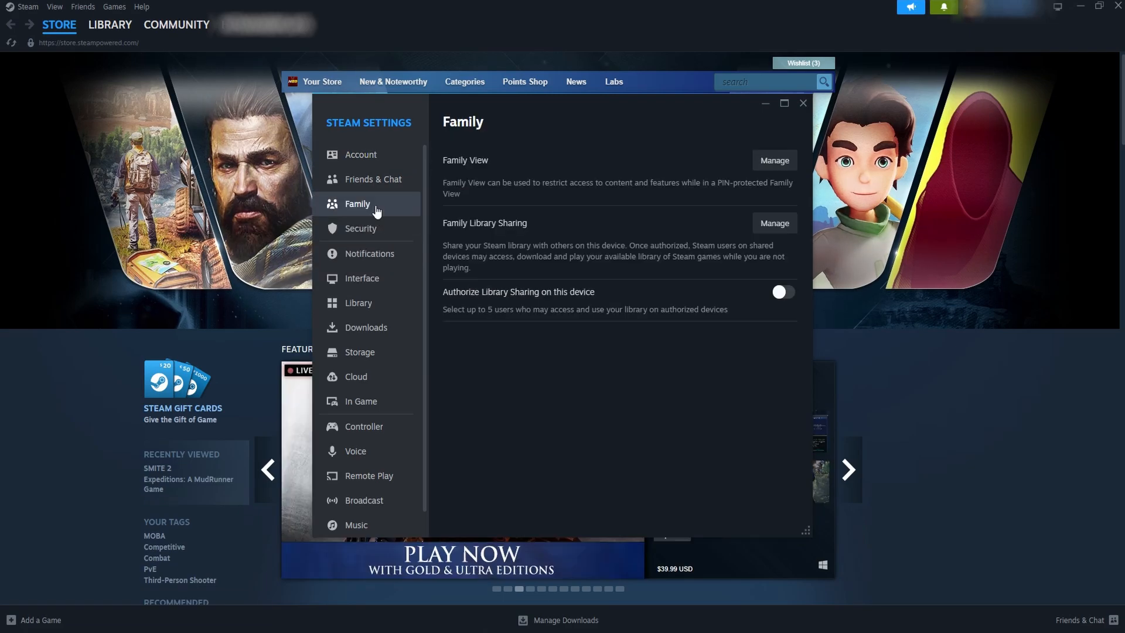
{"action": "left_click", "coordinate": [781, 292]}
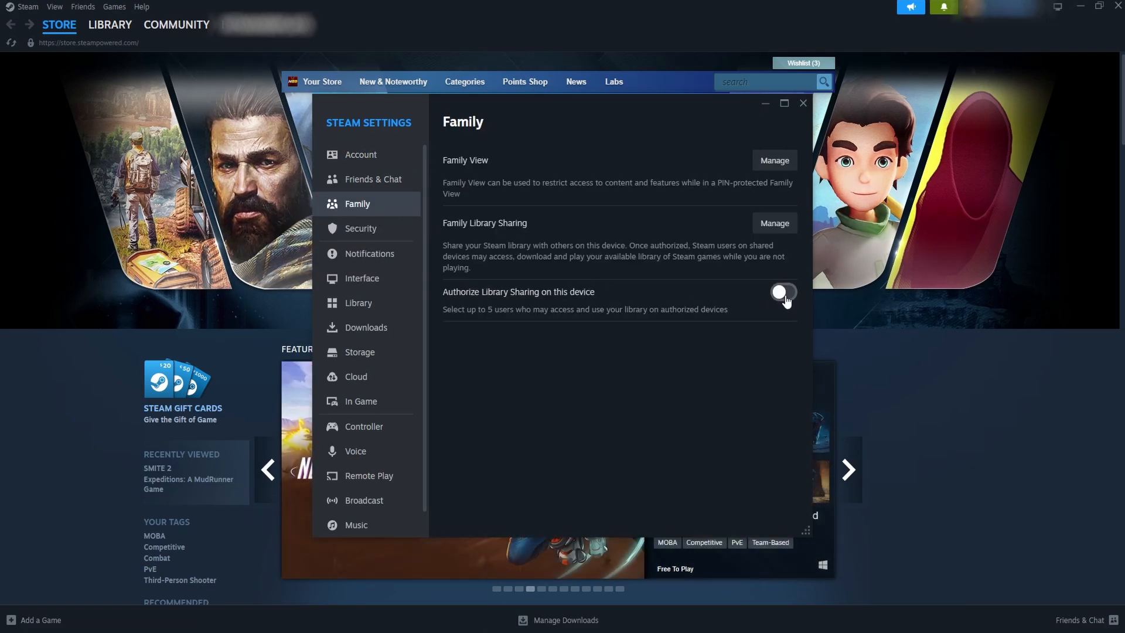
{"action": "left_click", "coordinate": [783, 292]}
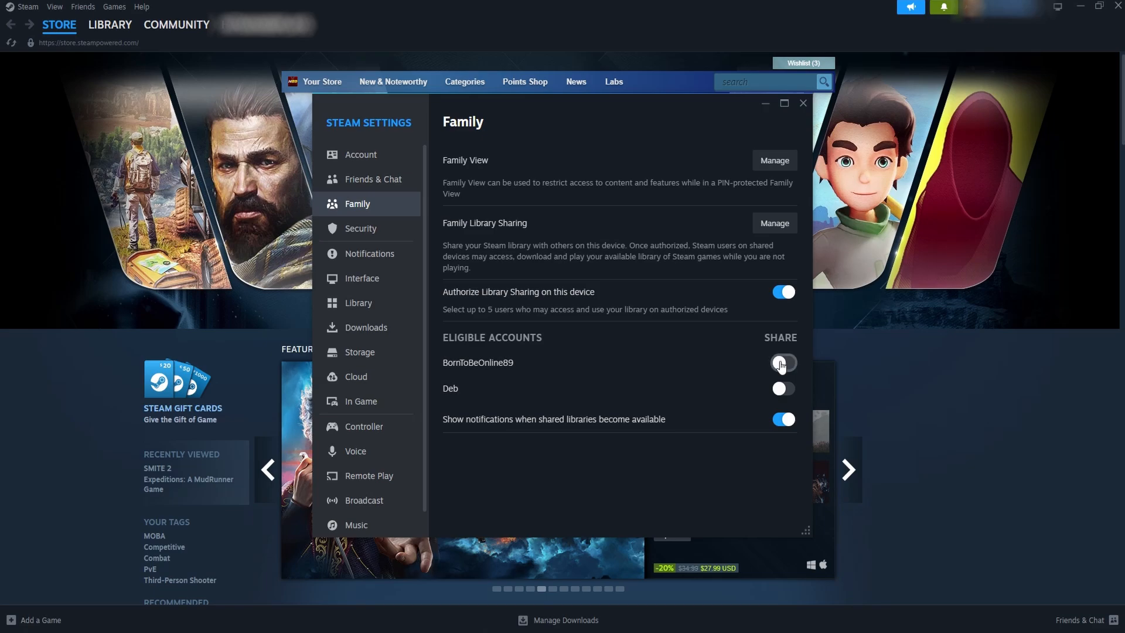
{"action": "left_click", "coordinate": [781, 362]}
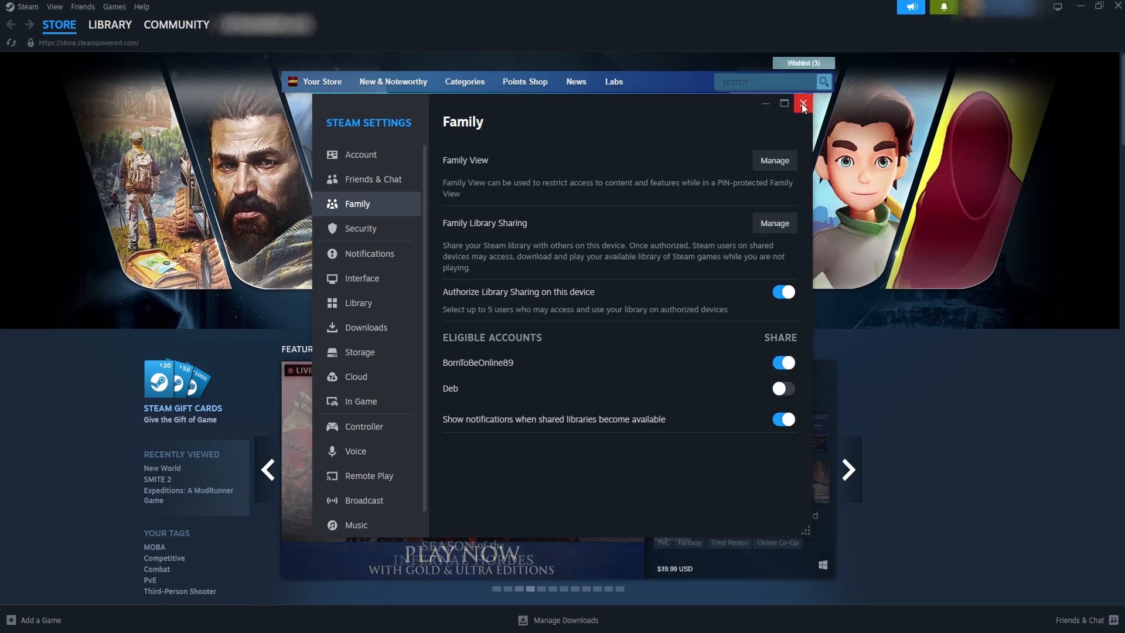
{"action": "left_click", "coordinate": [27, 7]}
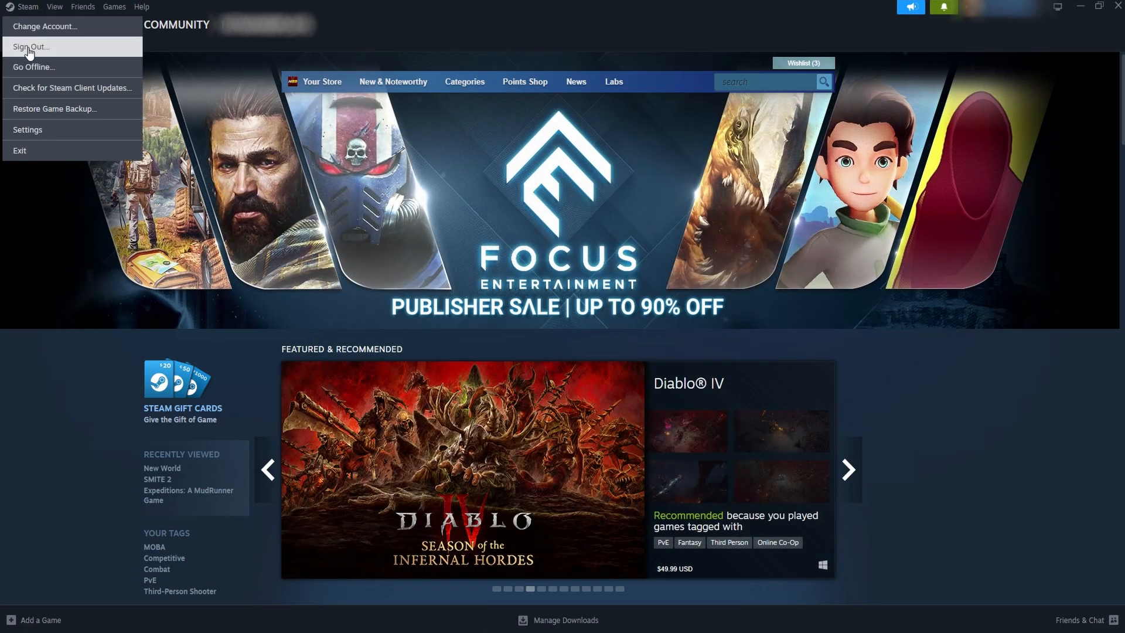
- Switch to the personal account and install shared Bellwright from the Library to the C: drive
{"action": "left_click", "coordinate": [31, 47]}
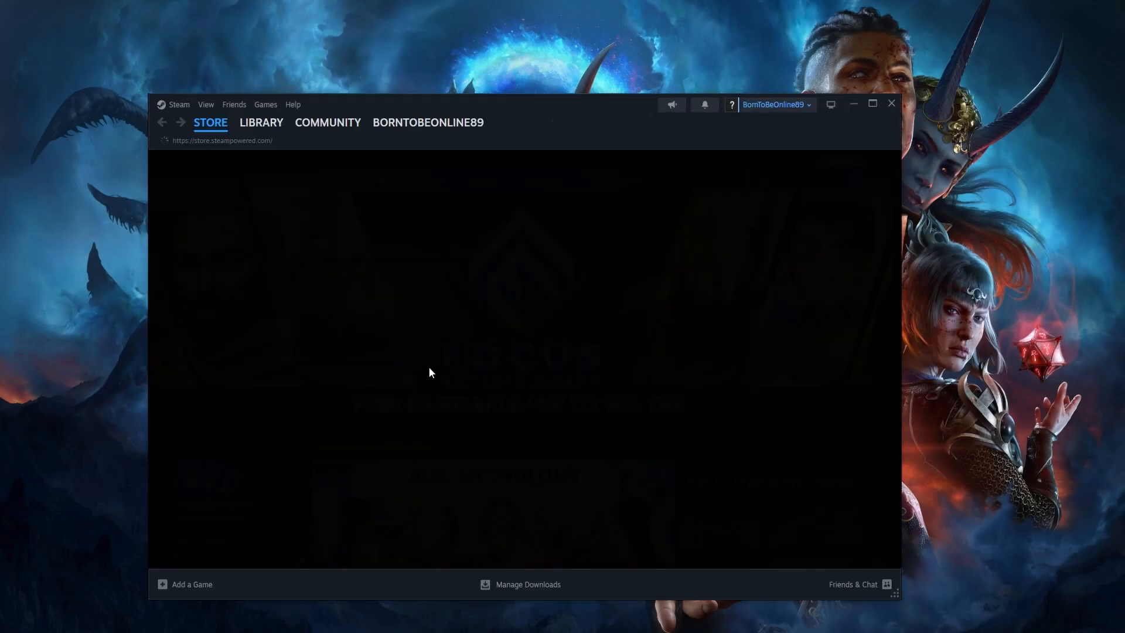
{"action": "left_click", "coordinate": [260, 122]}
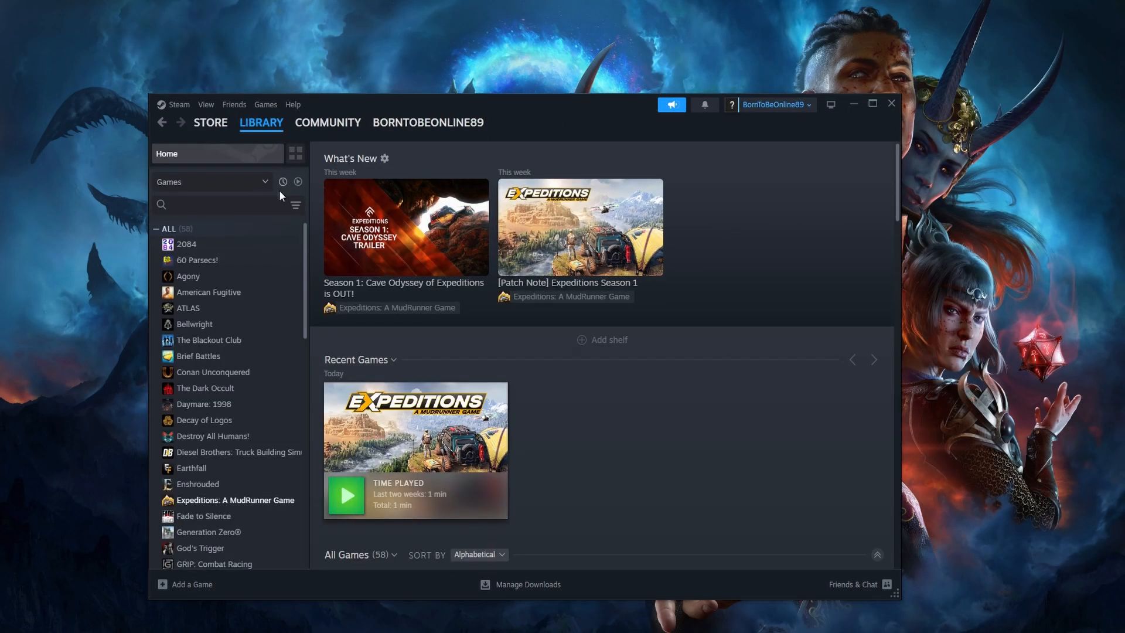
{"action": "left_click", "coordinate": [195, 323]}
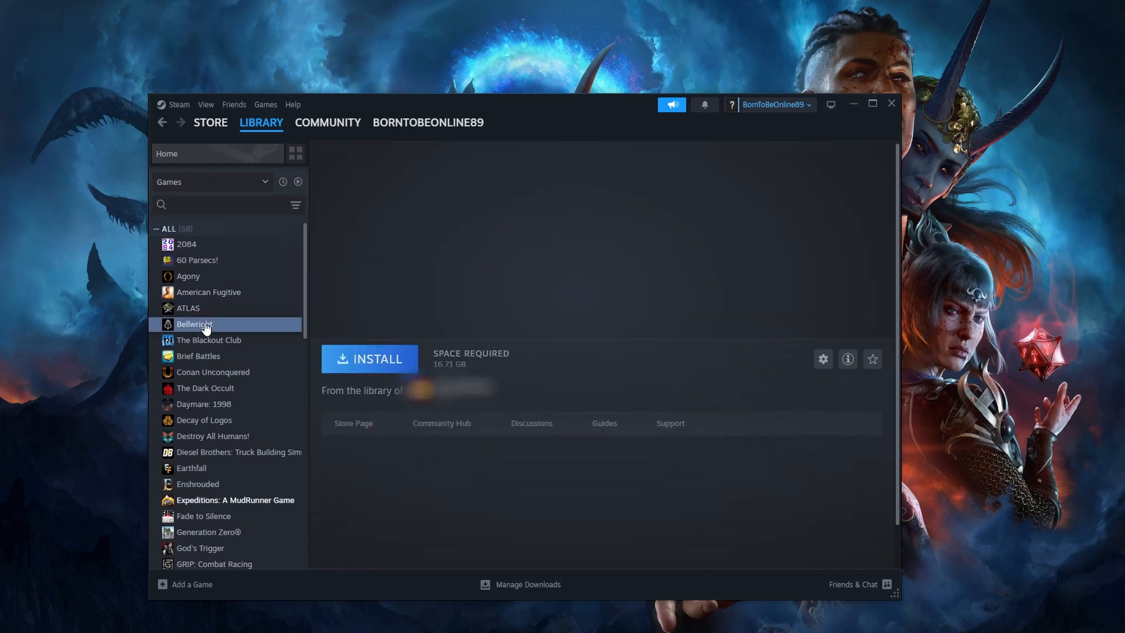
{"action": "left_click", "coordinate": [194, 323]}
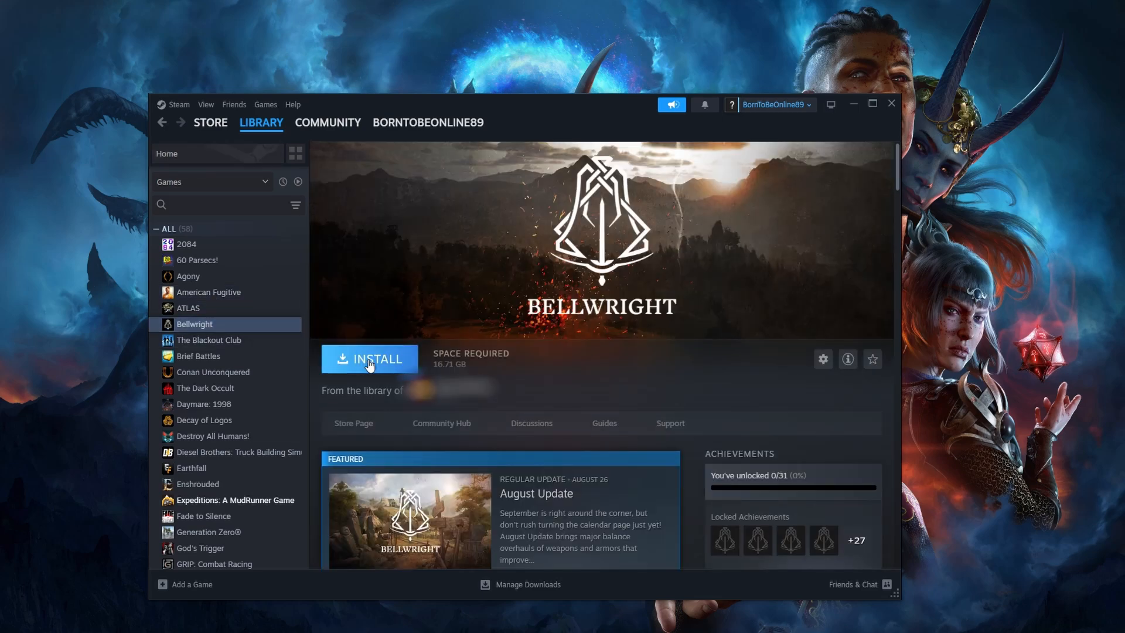
{"action": "left_click", "coordinate": [369, 358]}
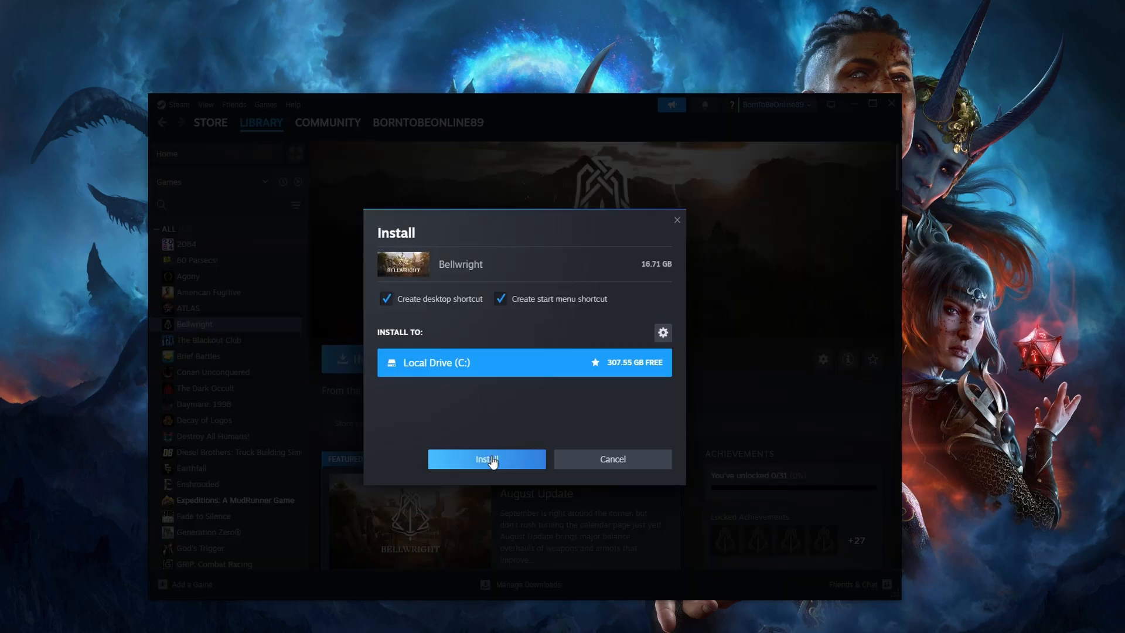